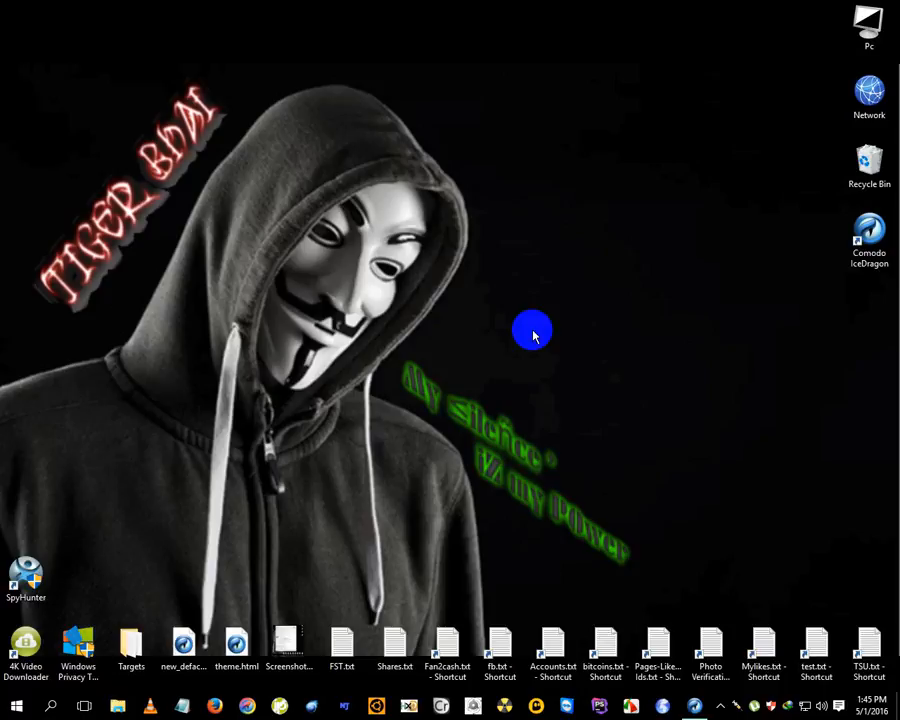
pyautogui.moveTo(693, 690)
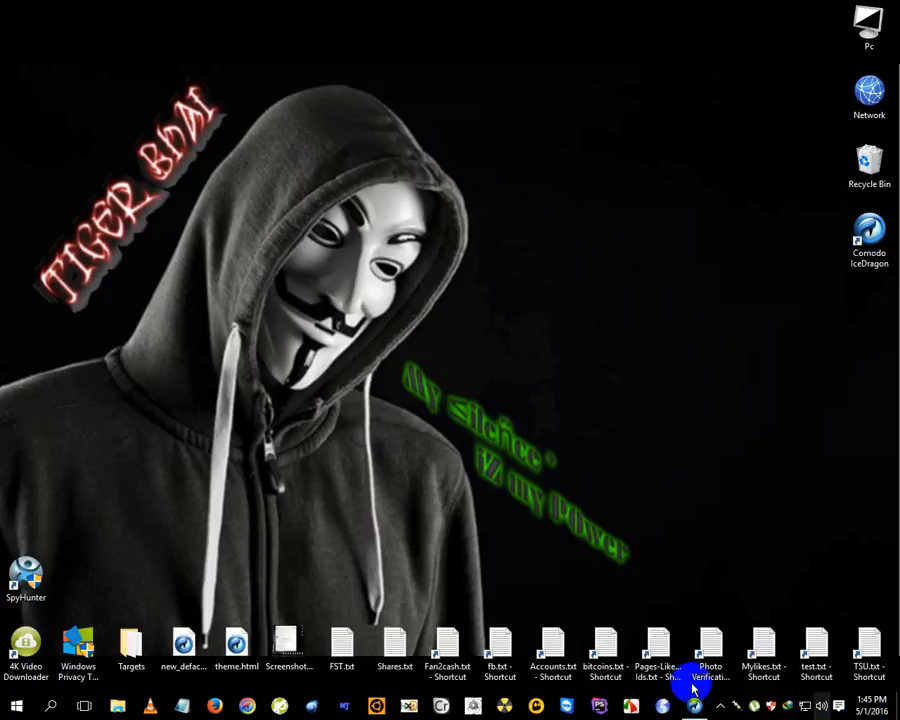
pyautogui.moveTo(693, 507)
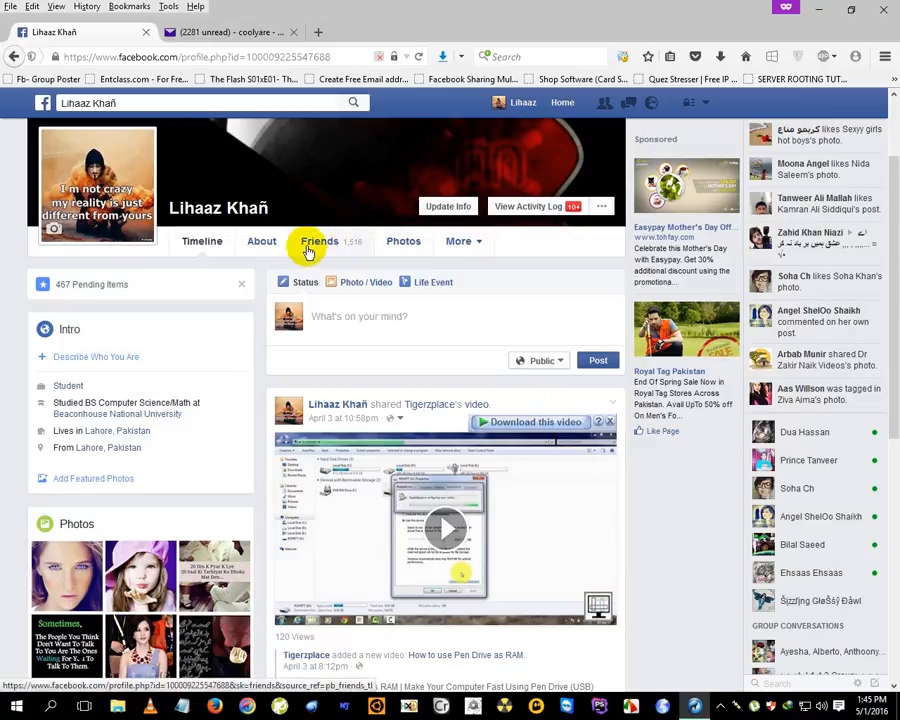
pyautogui.moveTo(218, 180)
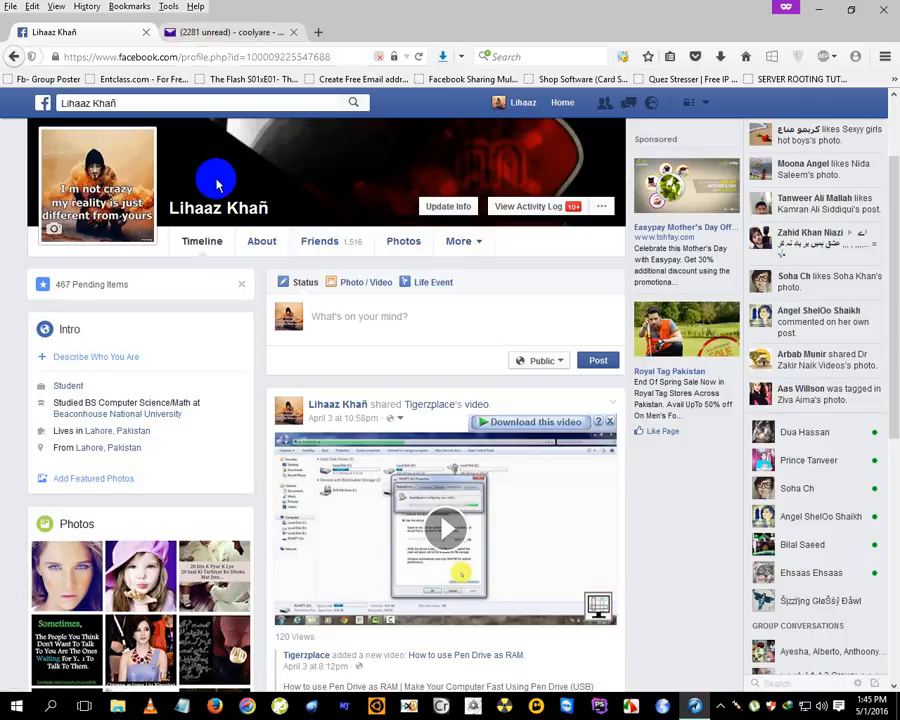
# - Switch from the Facebook profile to the Yahoo Mail inbox tab
pyautogui.click(230, 32)
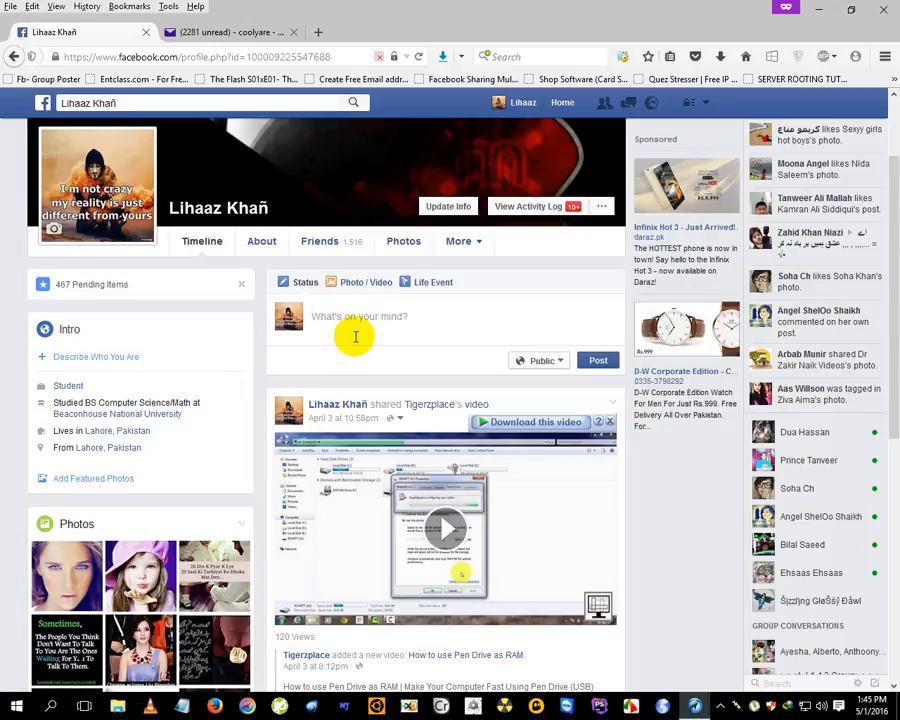
pyautogui.moveTo(230, 32)
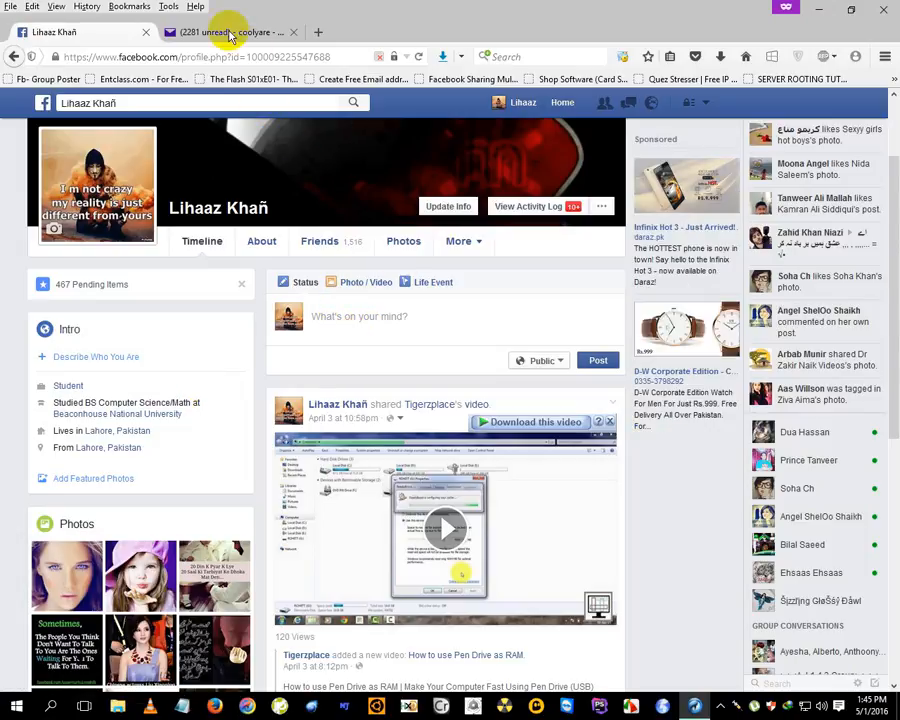
pyautogui.click(230, 32)
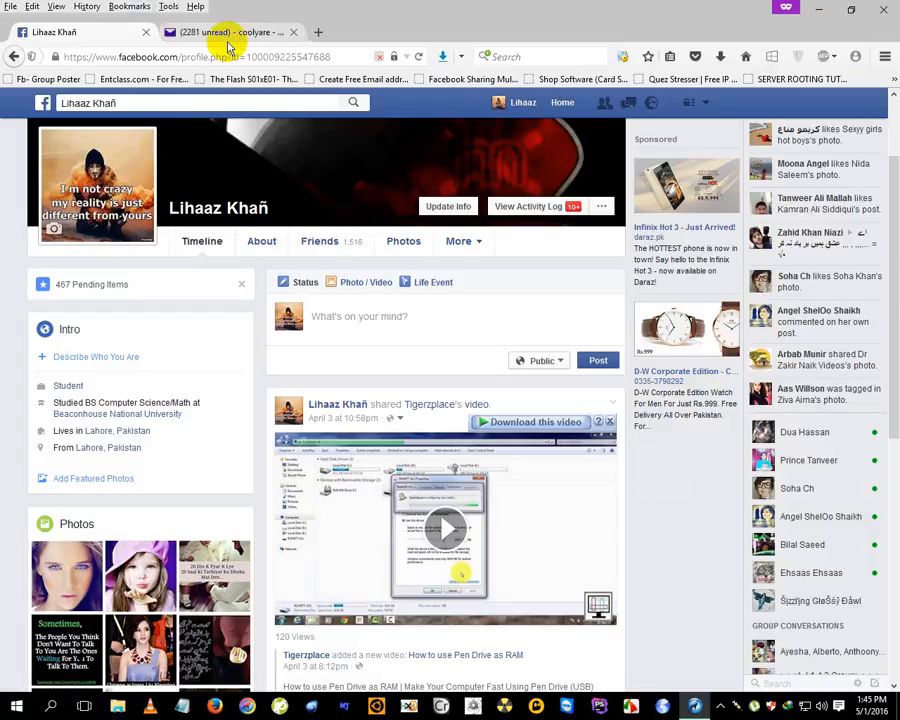
pyautogui.click(230, 32)
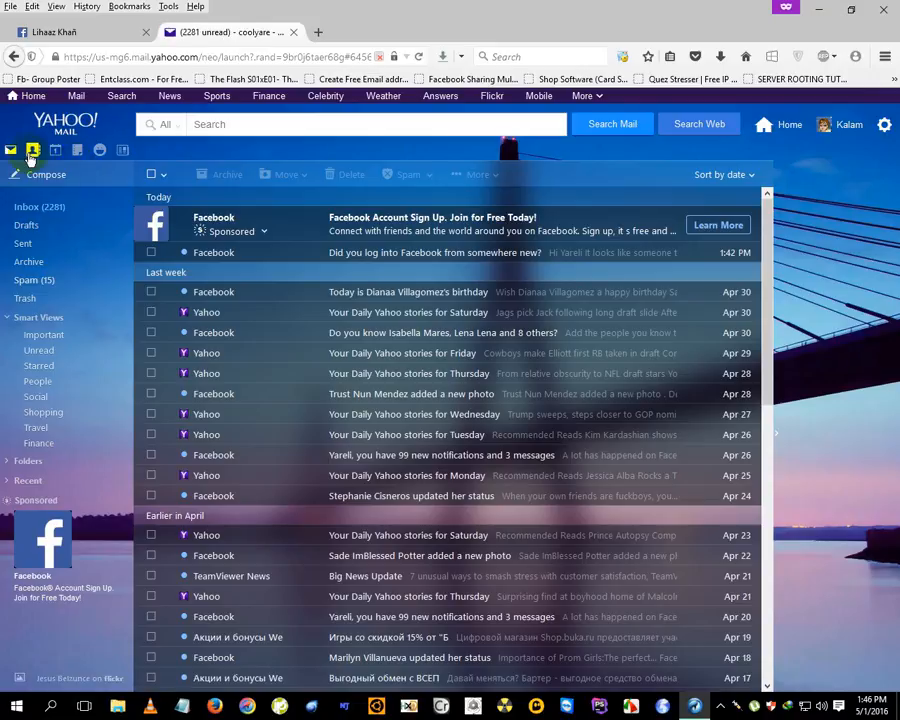
# - Open Yahoo Mail Contacts and choose Import New for Facebook
pyautogui.click(77, 149)
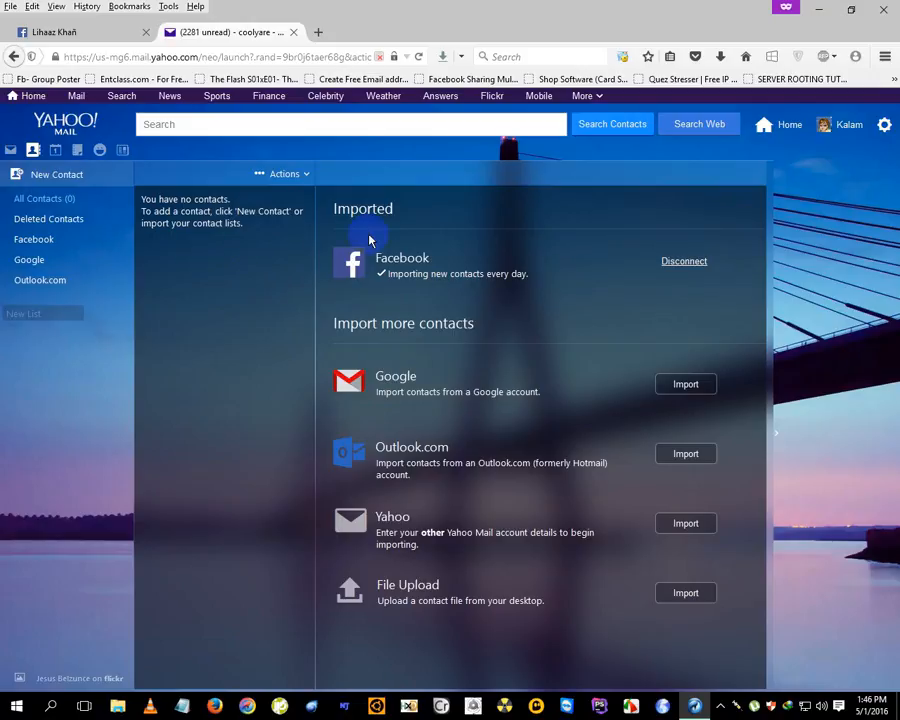
pyautogui.moveTo(224, 276)
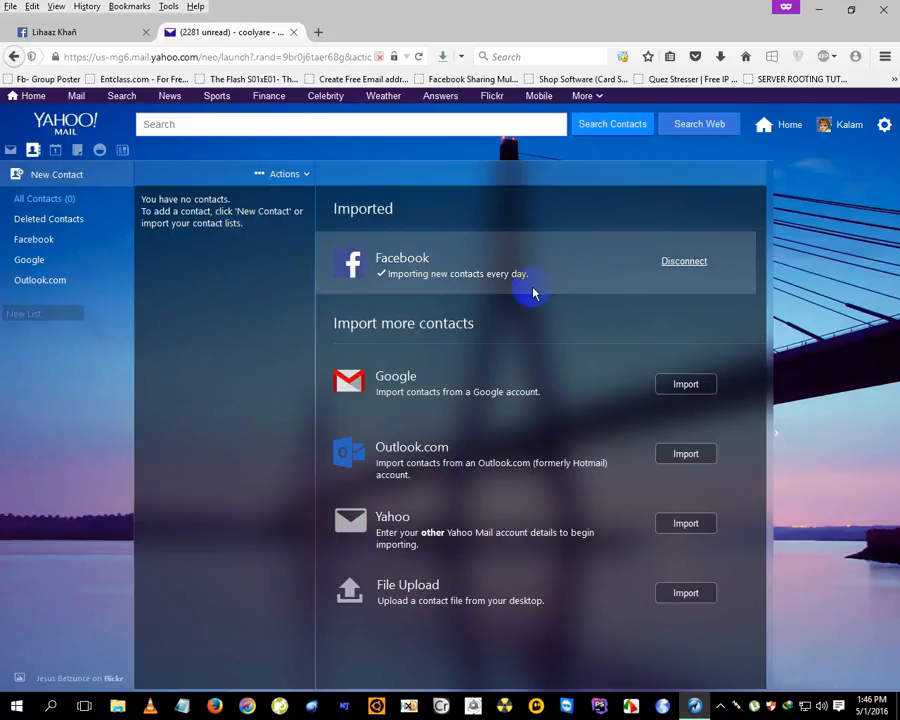
pyautogui.moveTo(574, 268)
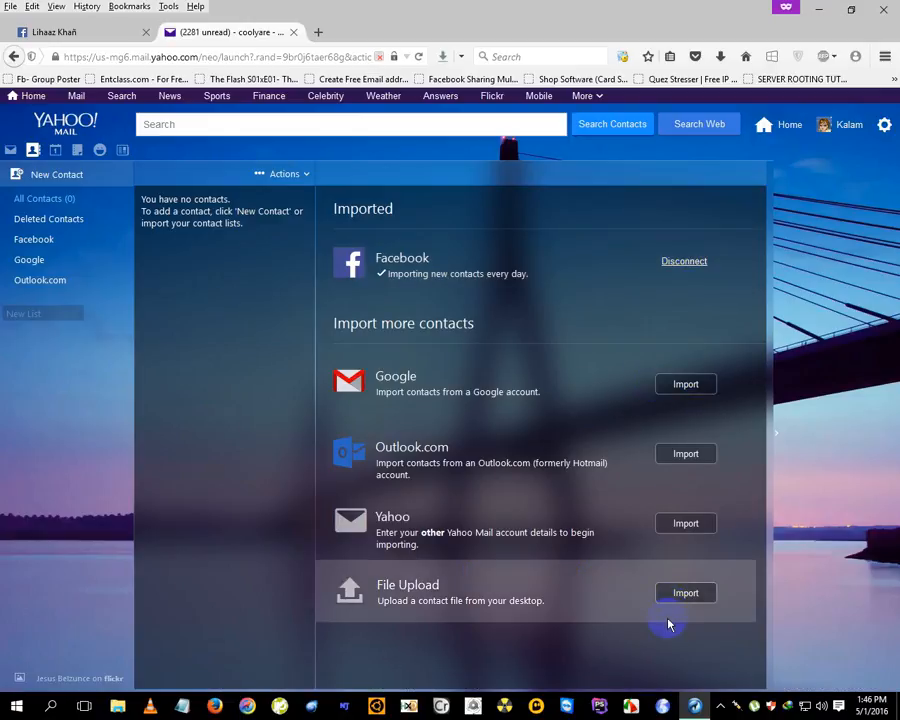
pyautogui.moveTo(690, 336)
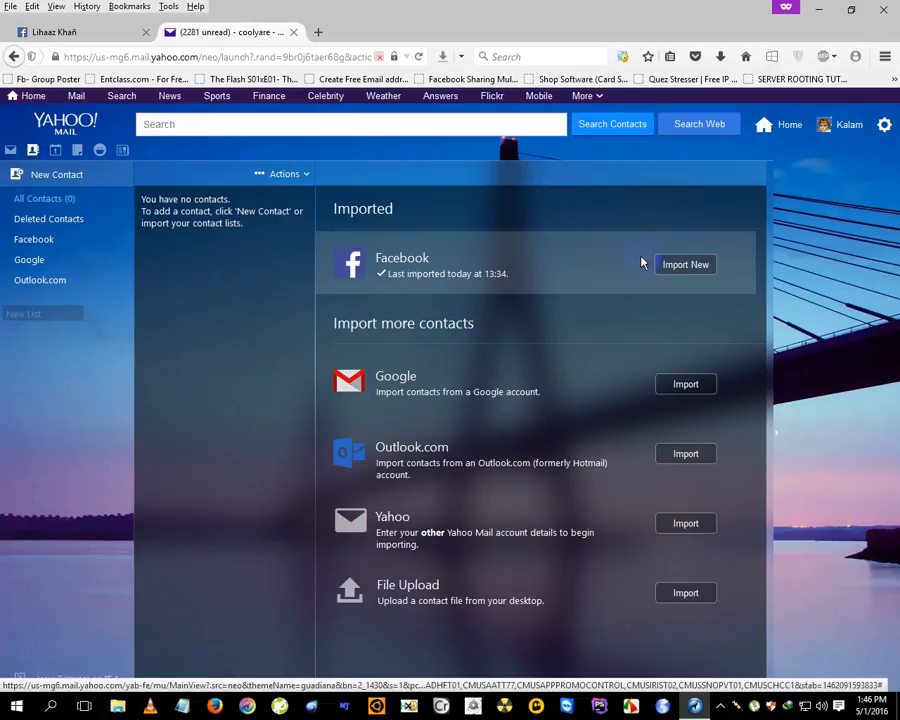
pyautogui.moveTo(635, 280)
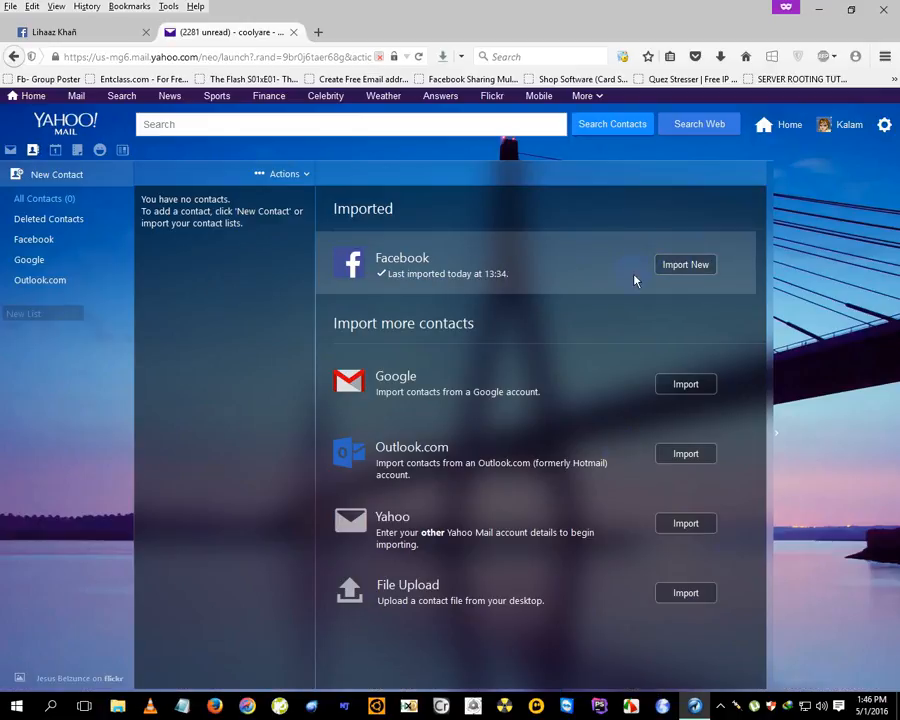
pyautogui.moveTo(508, 290)
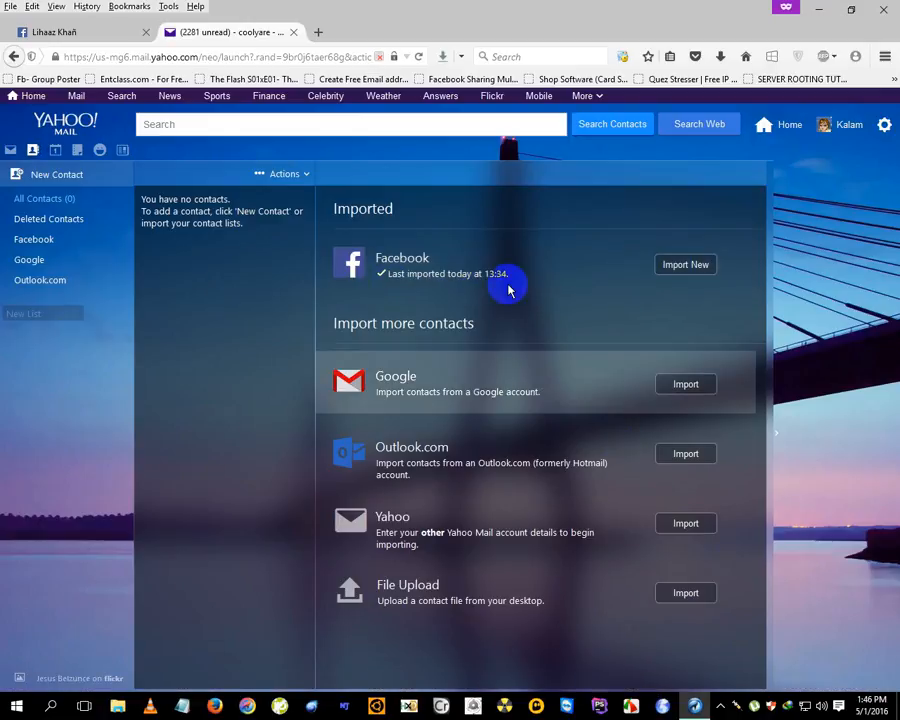
pyautogui.moveTo(643, 307)
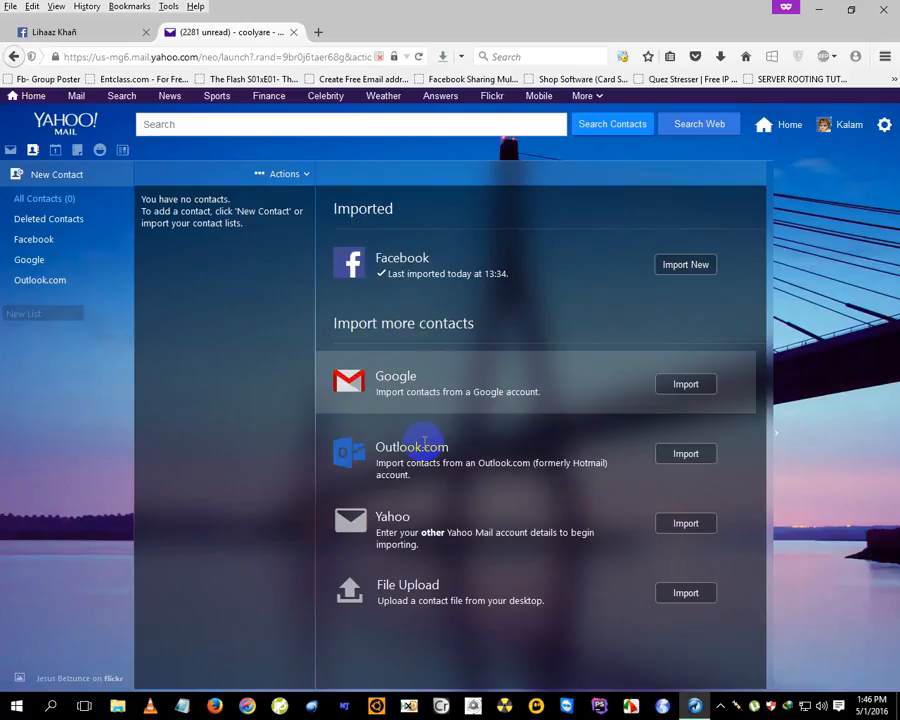
pyautogui.moveTo(458, 391)
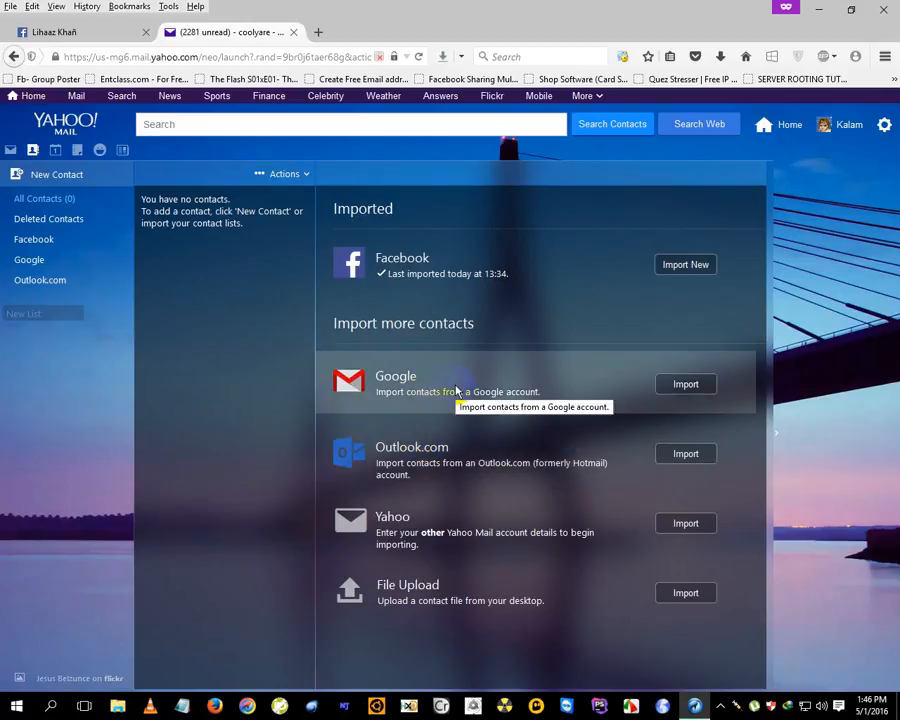
pyautogui.moveTo(430, 115)
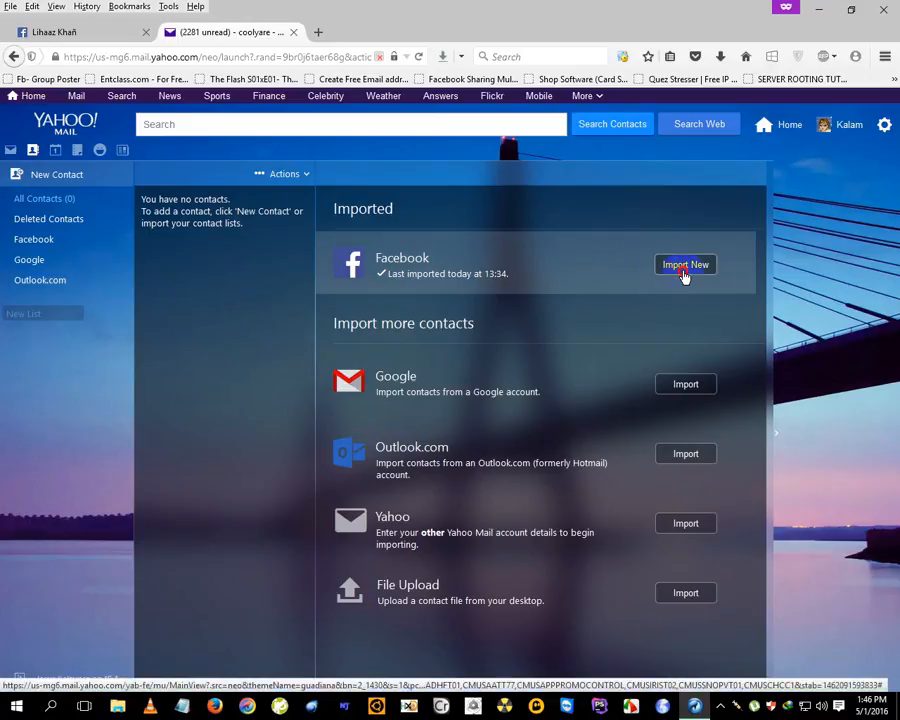
pyautogui.click(685, 264)
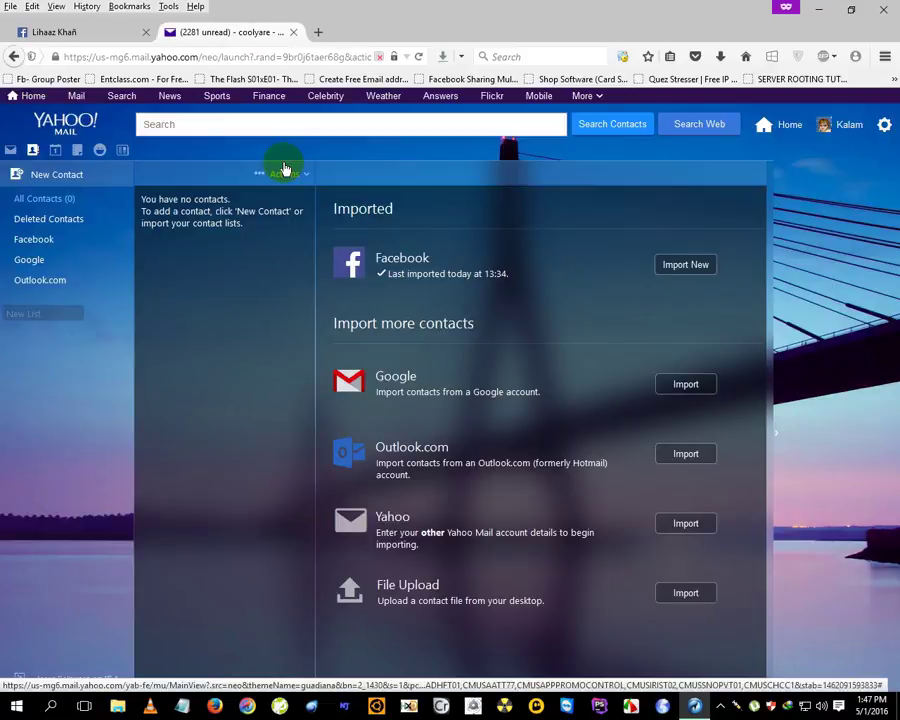
# - Let the Facebook import bring in 1308 contacts and close the technical error popup
pyautogui.click(685, 264)
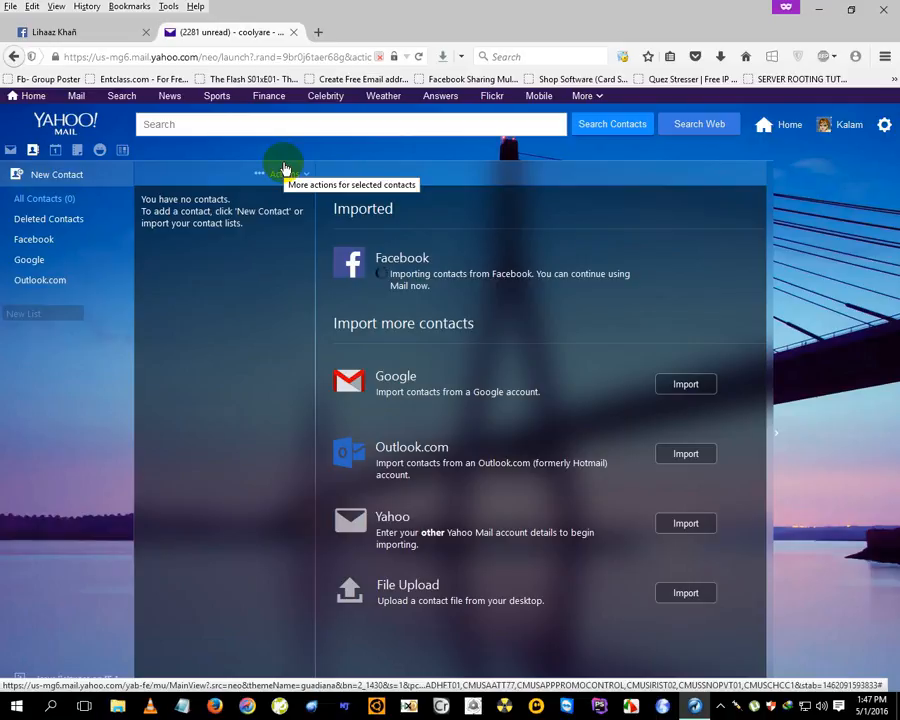
pyautogui.moveTo(318, 330)
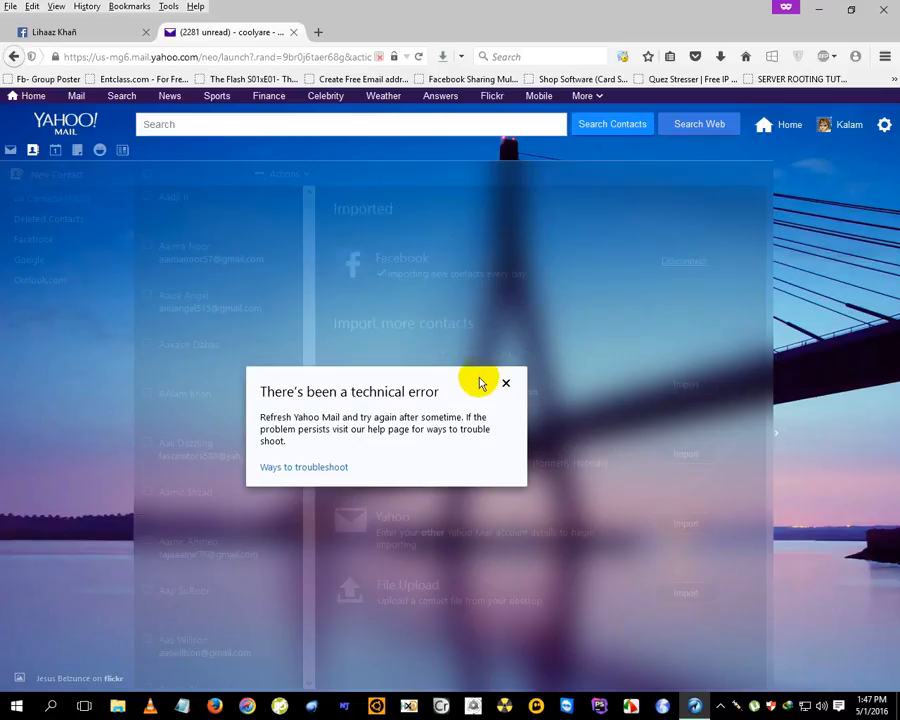
pyautogui.moveTo(474, 383)
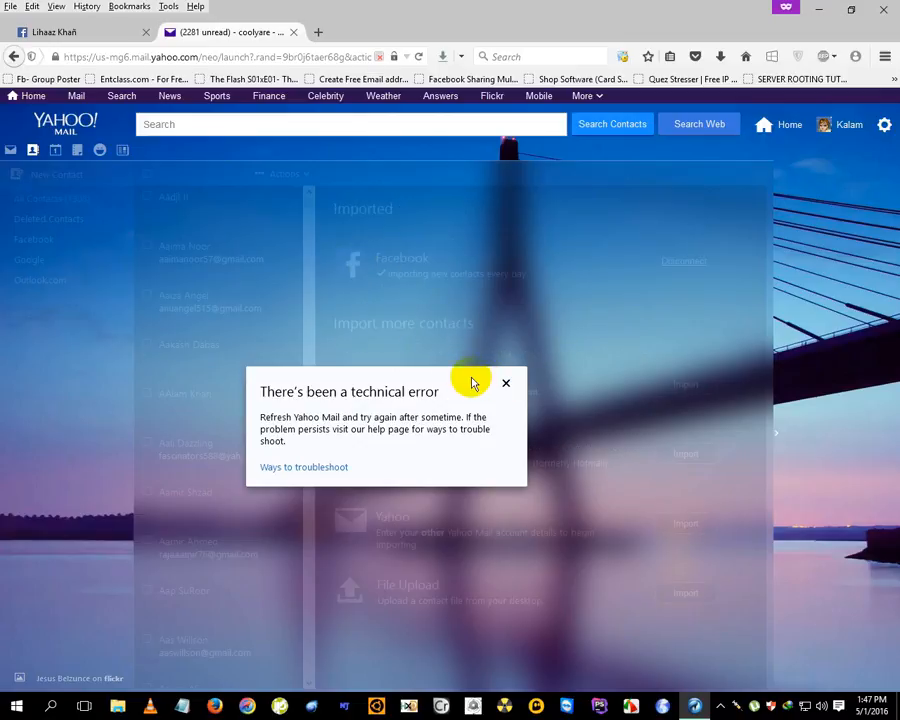
pyautogui.moveTo(507, 388)
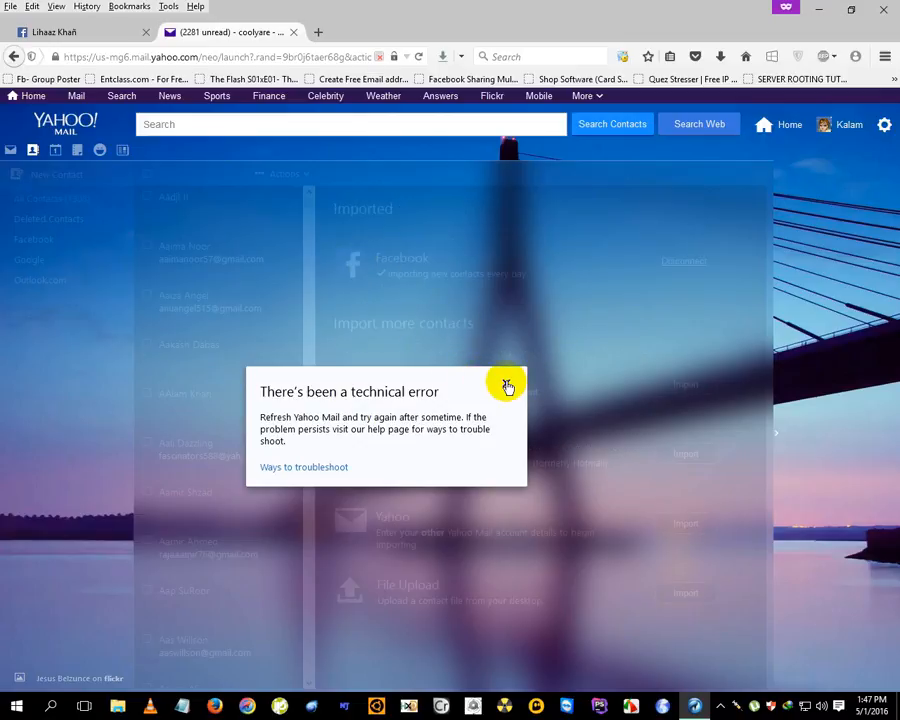
pyautogui.click(508, 388)
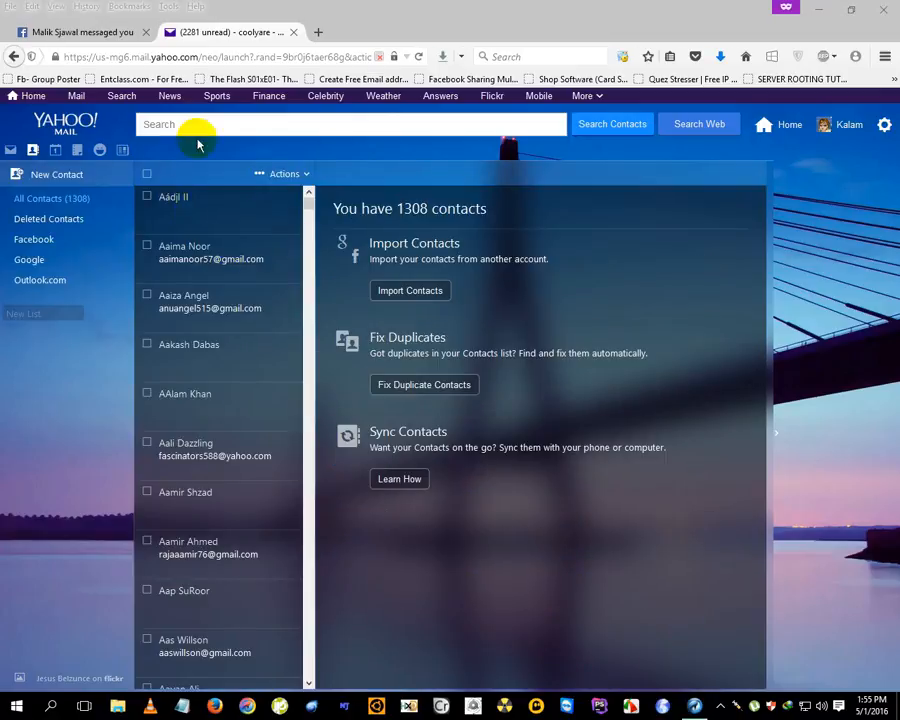
pyautogui.moveTo(377, 600)
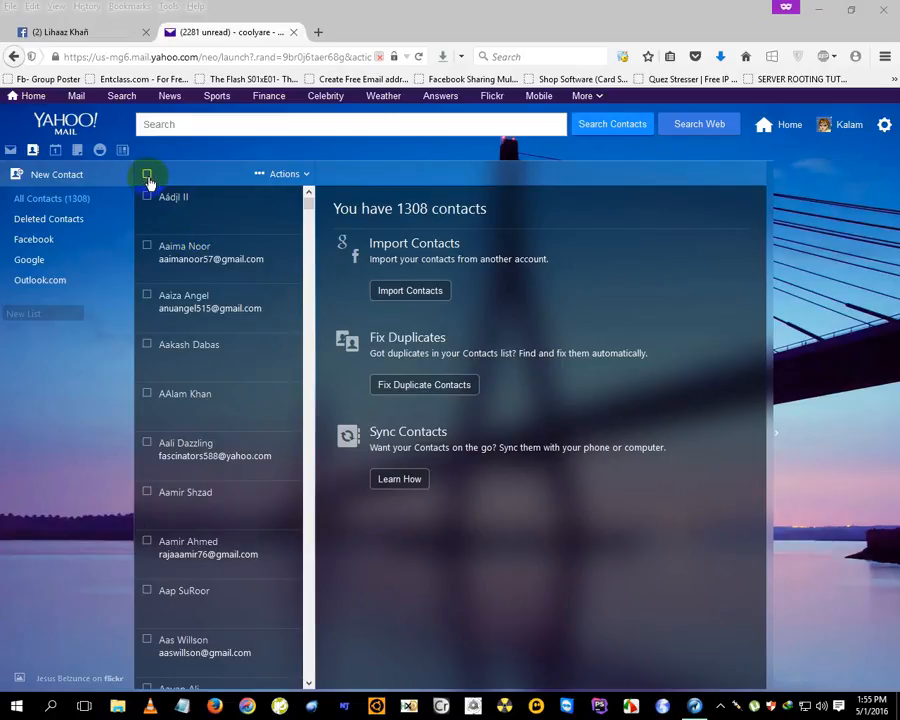
# - Select all 1308 contacts and choose Export from the Actions menu
pyautogui.click(147, 174)
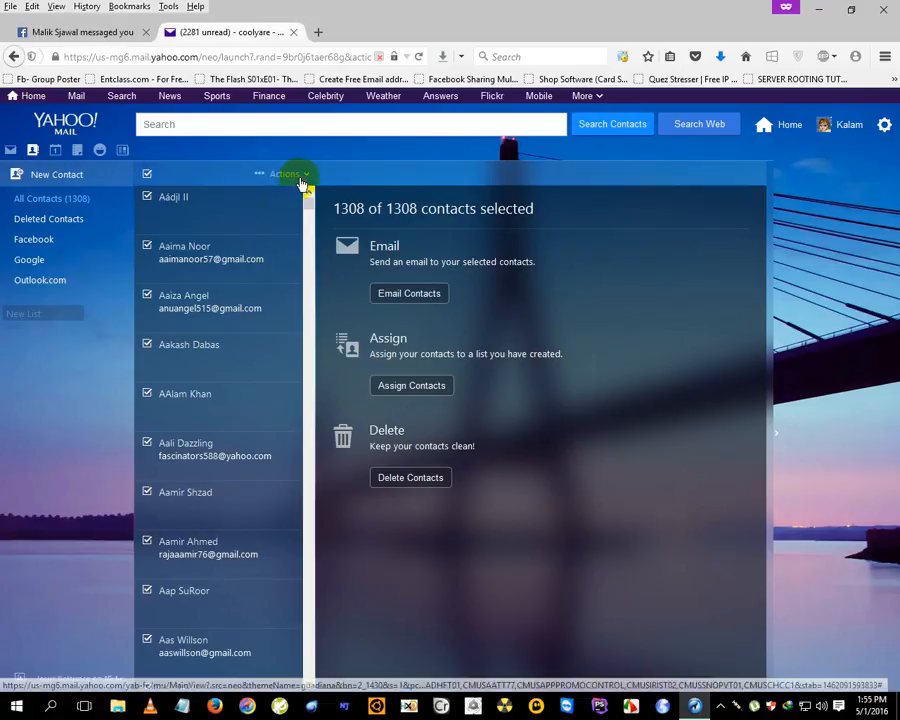
pyautogui.click(284, 173)
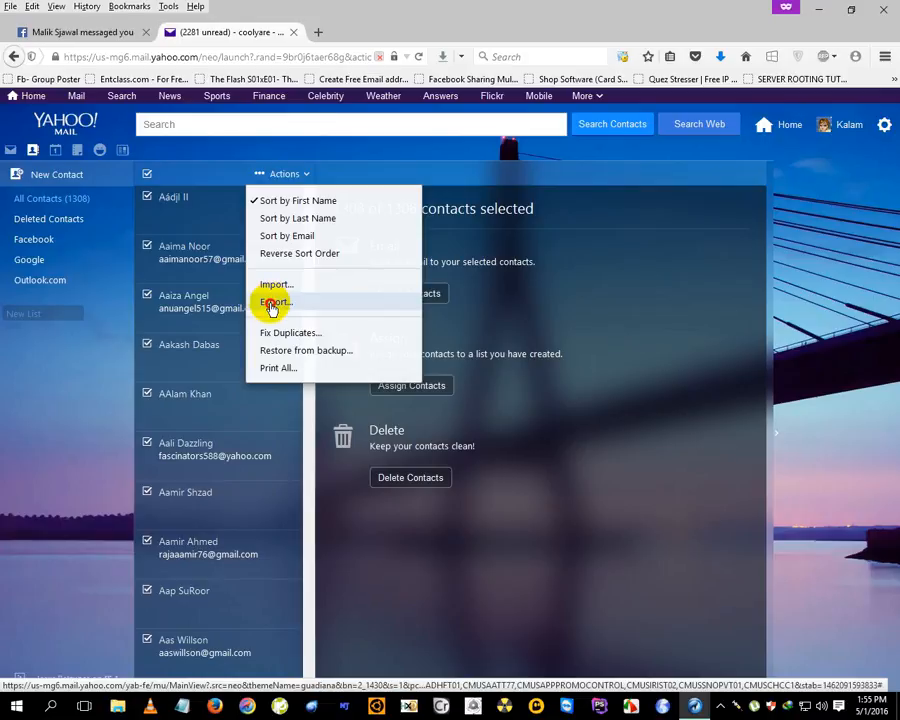
pyautogui.click(275, 301)
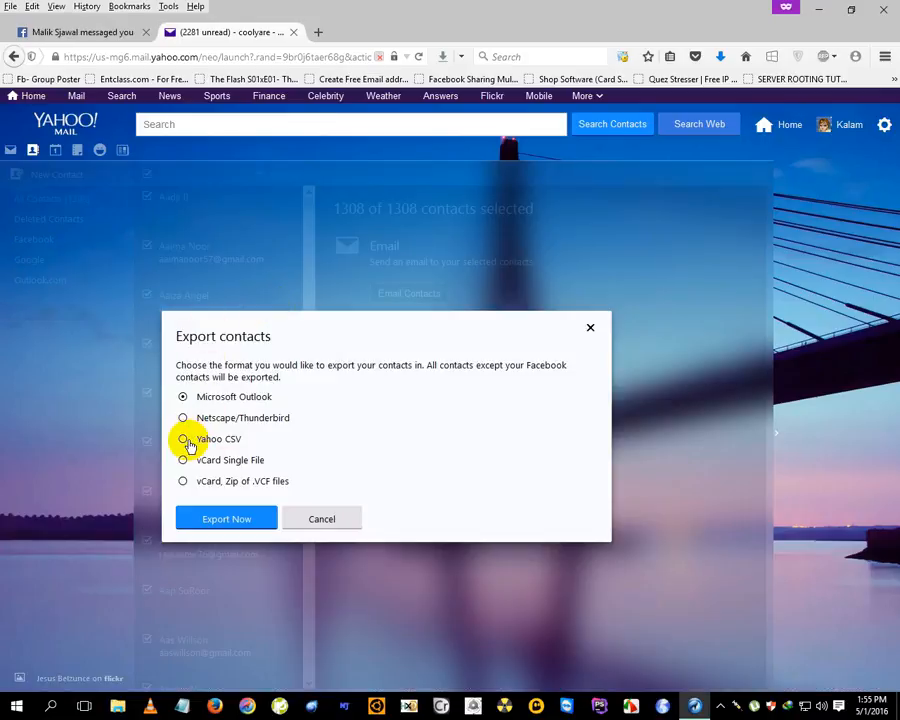
# - Set the export format to Yahoo CSV and start Export Now
pyautogui.click(183, 397)
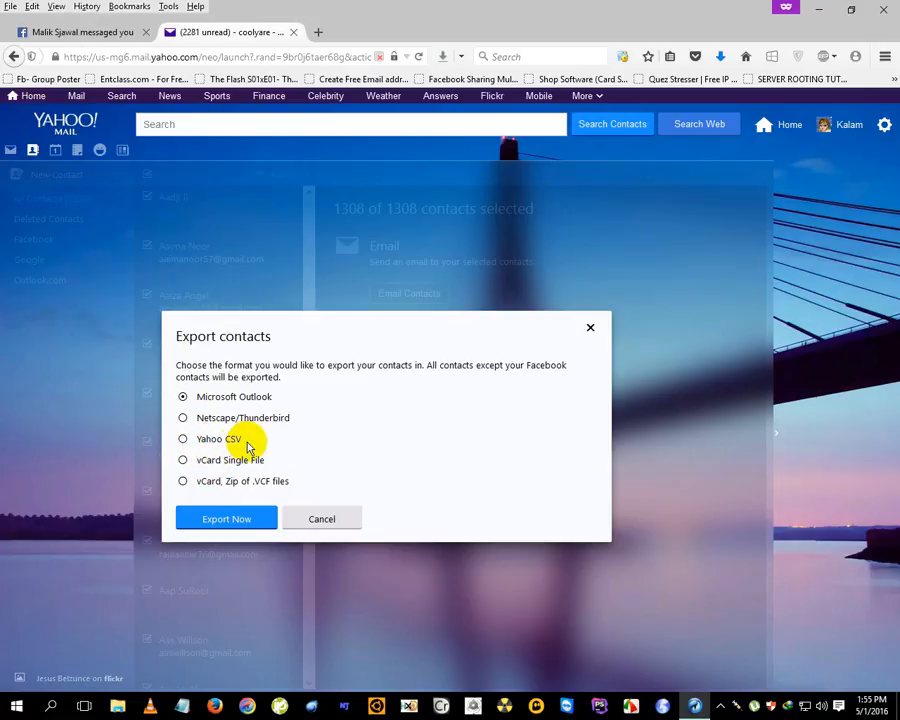
pyautogui.click(183, 397)
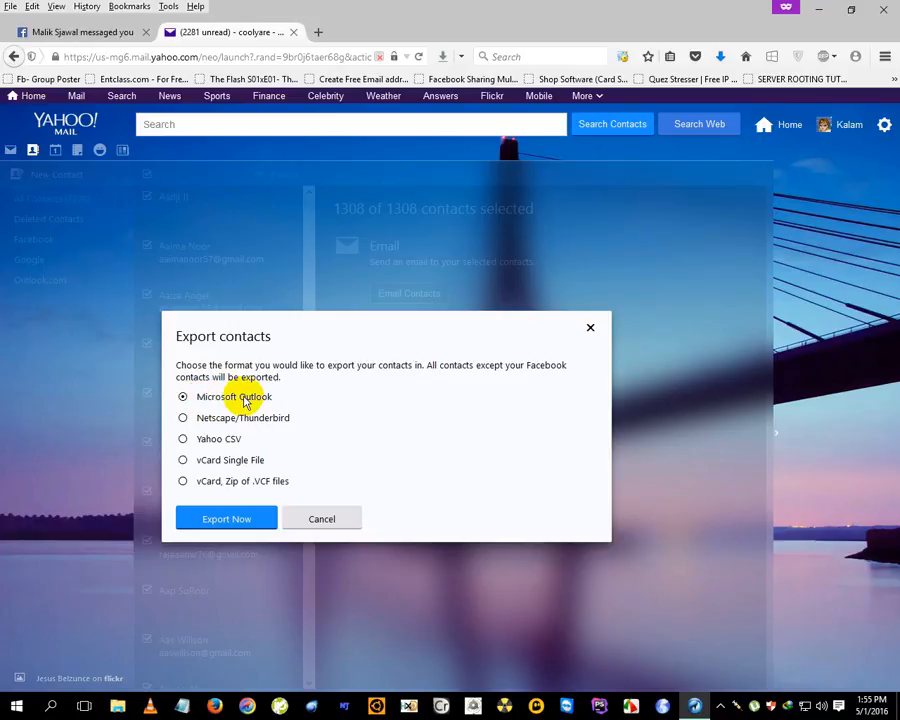
pyautogui.moveTo(260, 450)
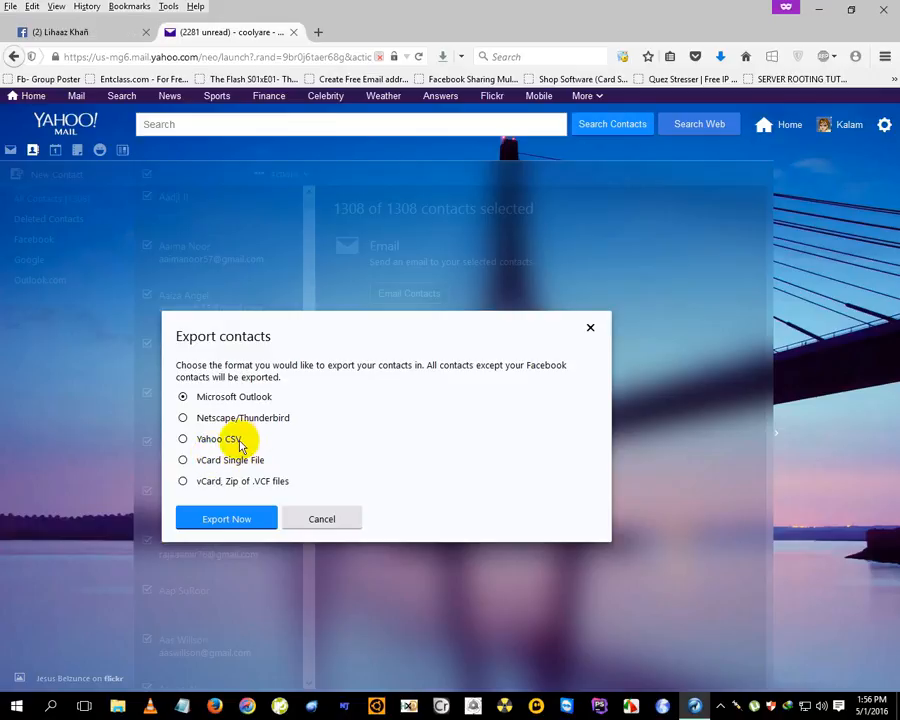
pyautogui.moveTo(370, 558)
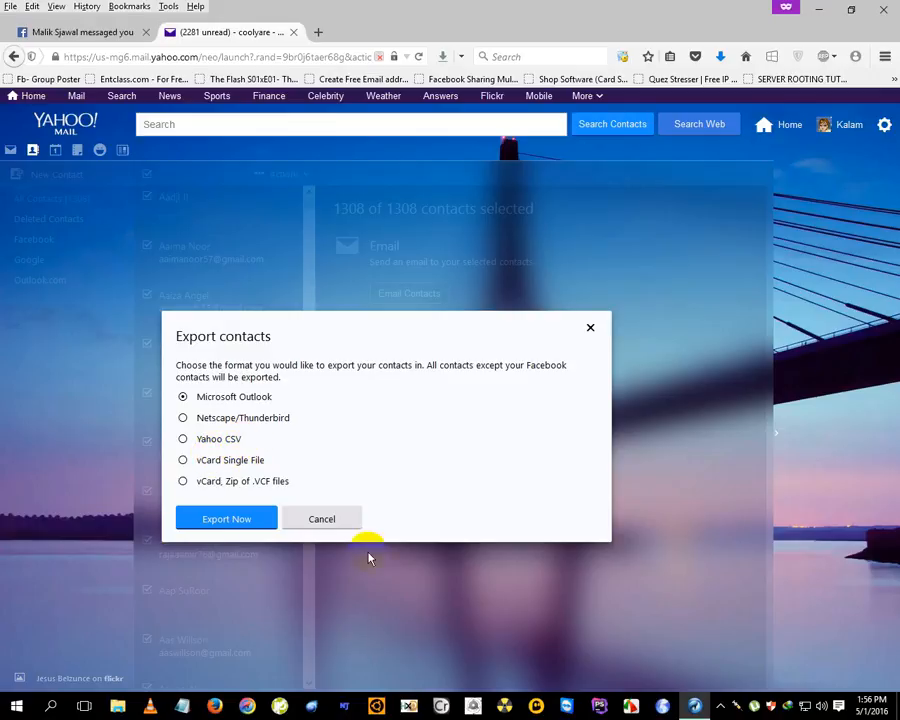
pyautogui.click(183, 438)
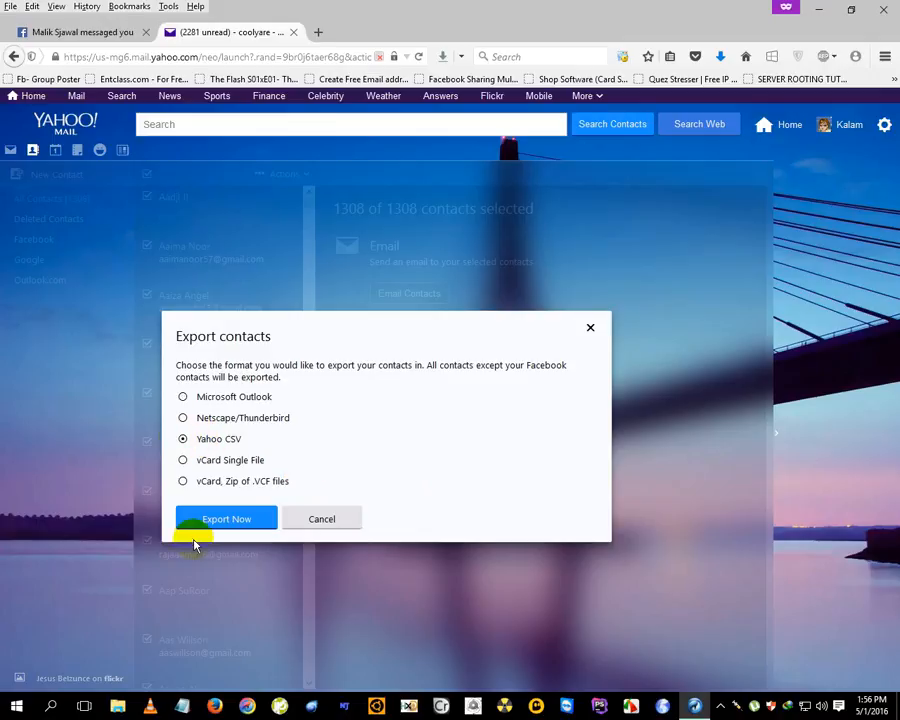
pyautogui.click(226, 518)
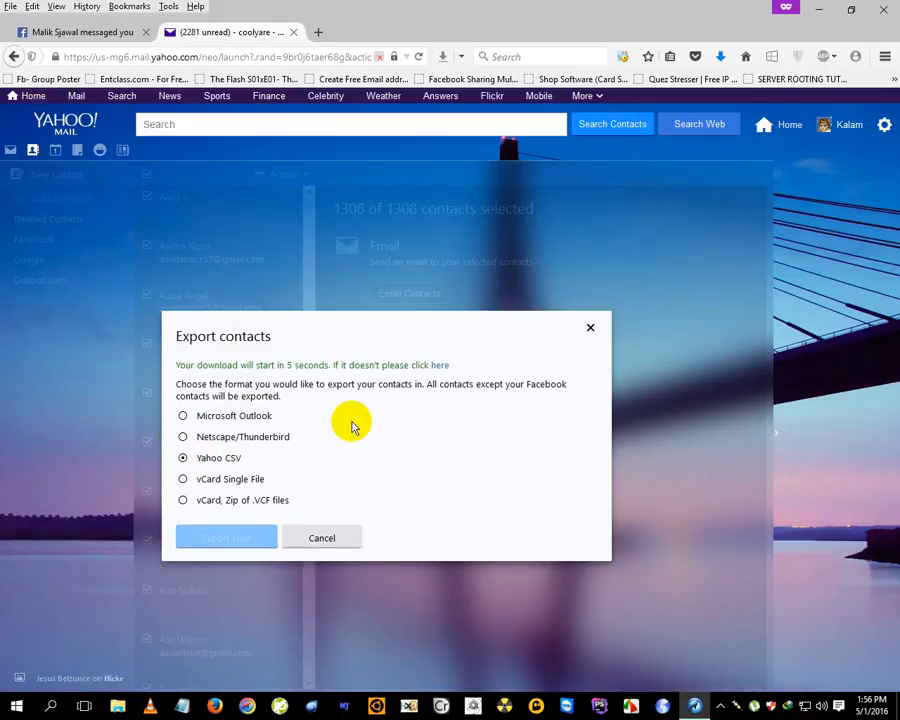
pyautogui.moveTo(283, 557)
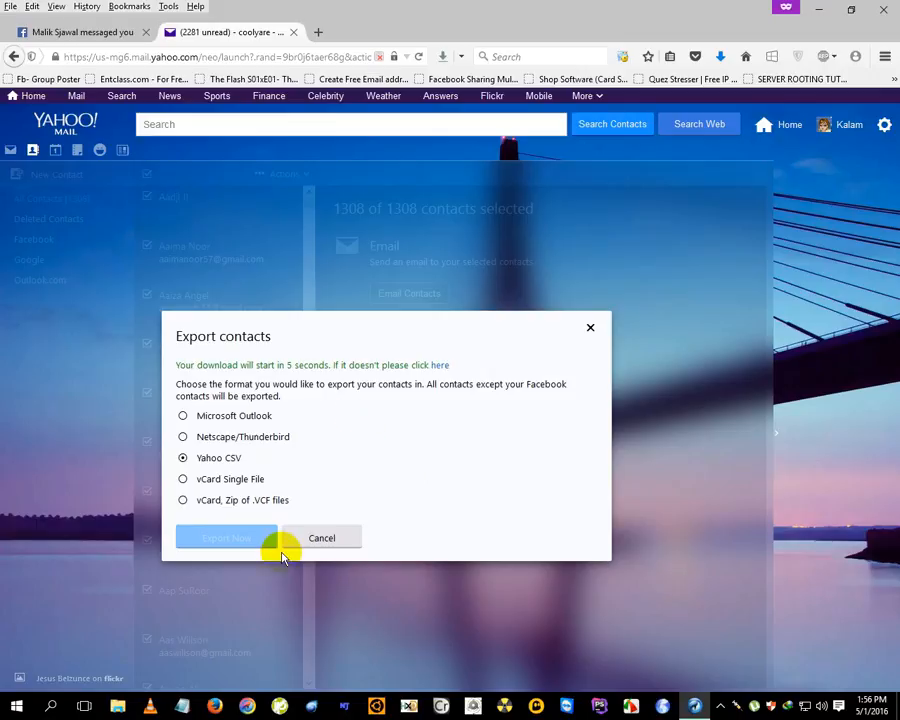
# - Save the downloaded yahoo_contacts.csv file
pyautogui.click(225, 537)
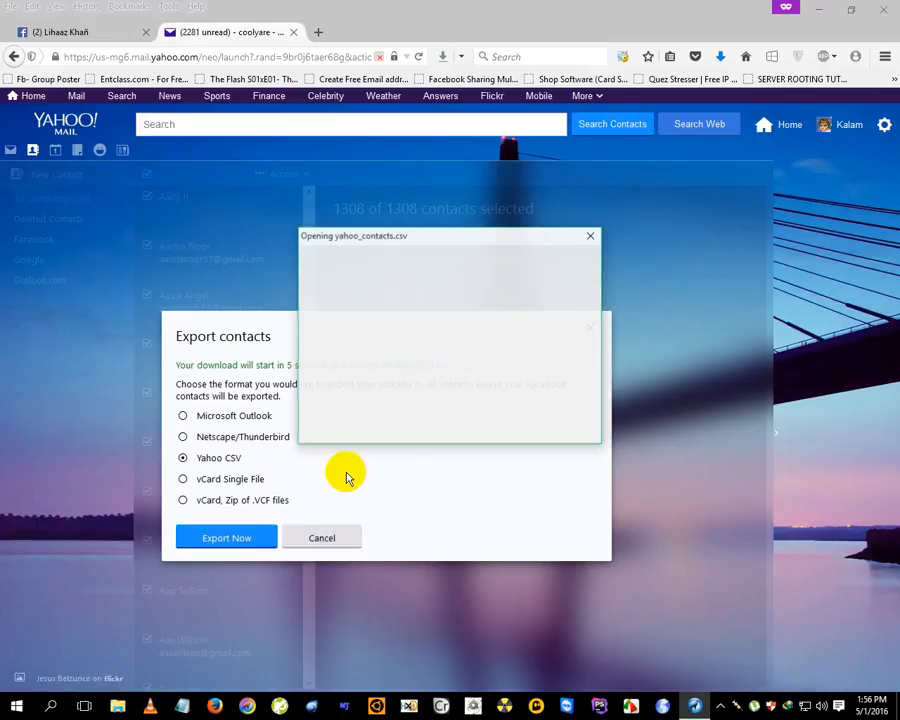
pyautogui.click(589, 235)
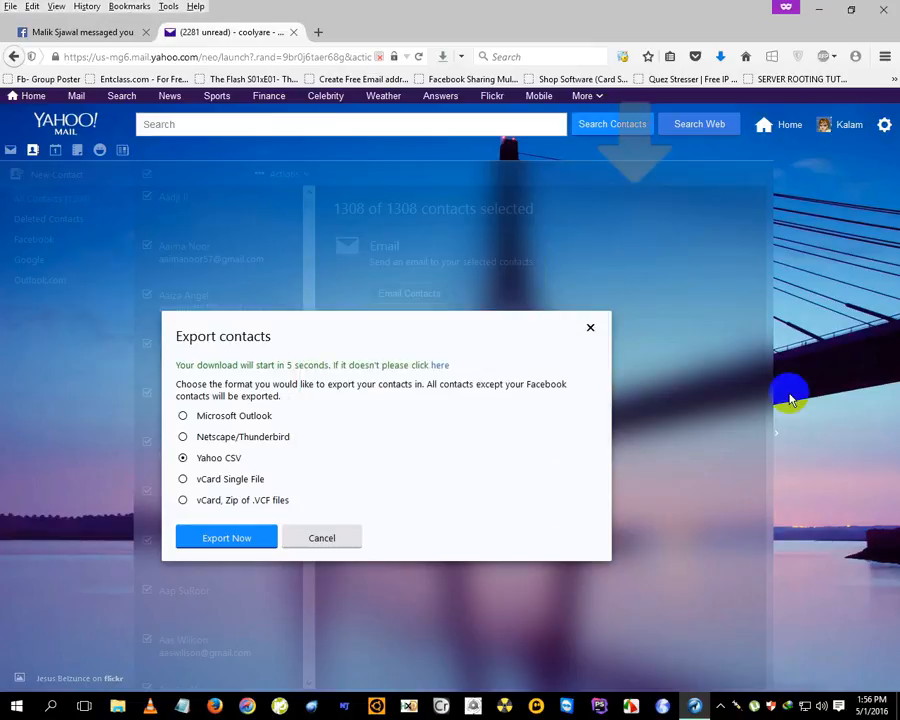
pyautogui.moveTo(580, 325)
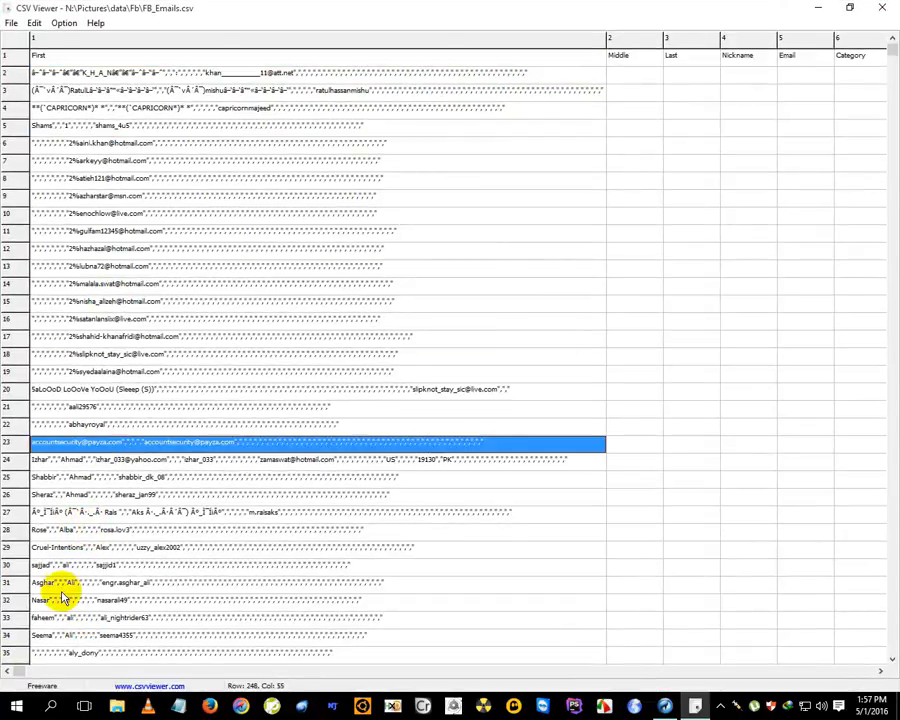
pyautogui.moveTo(258, 348)
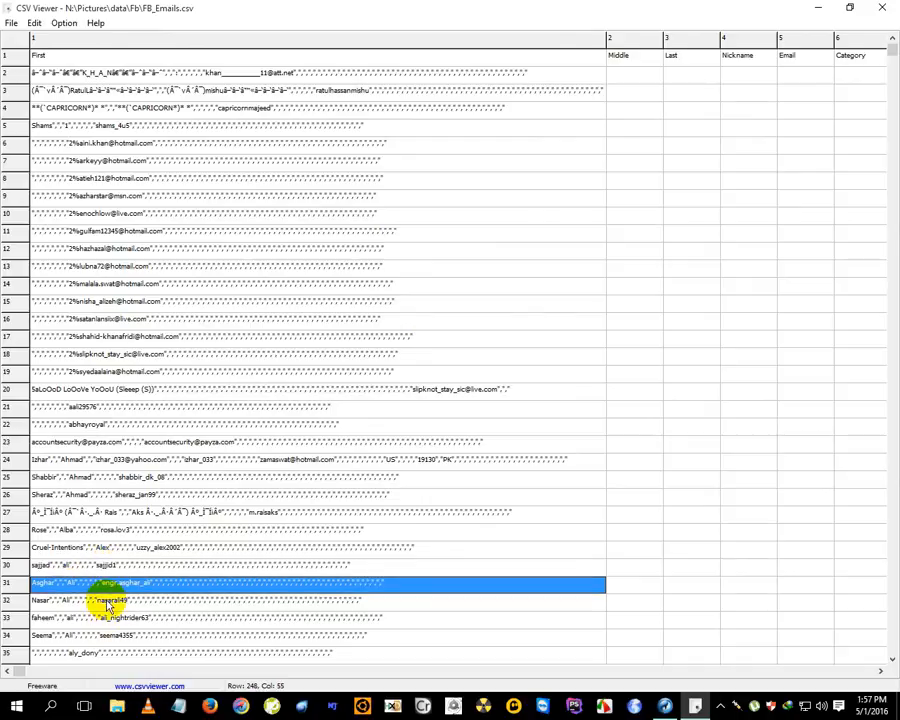
# - Scroll through FB_Emails.csv's contact rows in CSV Viewer and return to the top
pyautogui.scroll(-3)
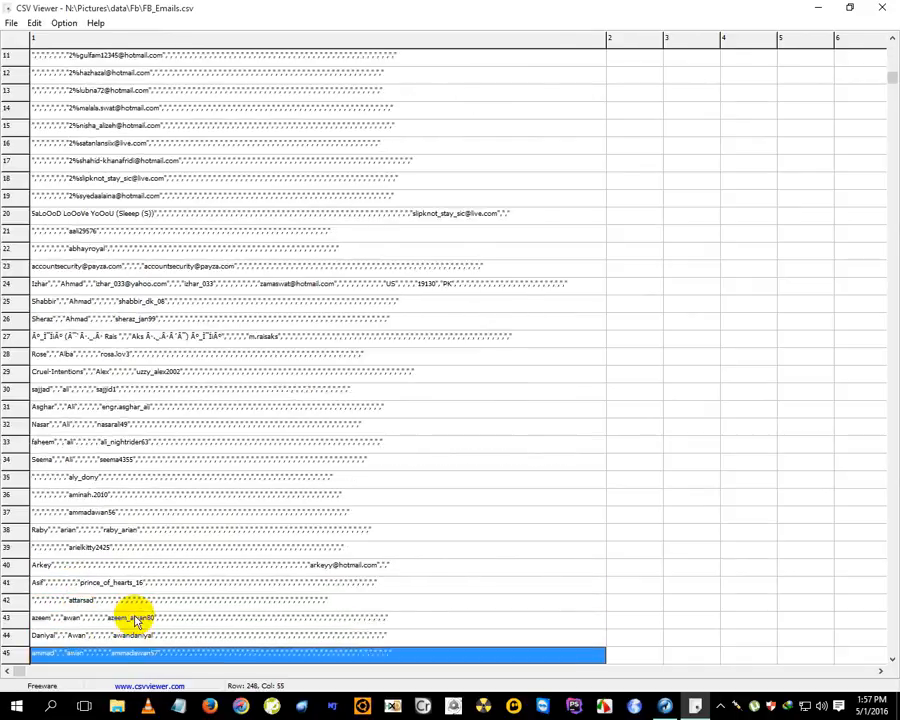
pyautogui.scroll(-3)
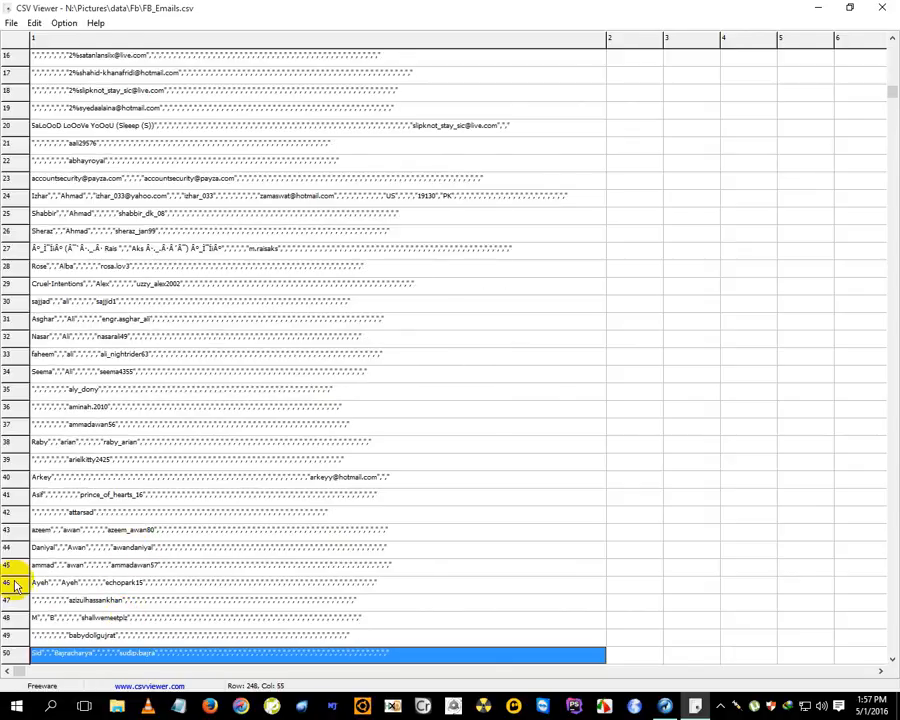
pyautogui.scroll(-3)
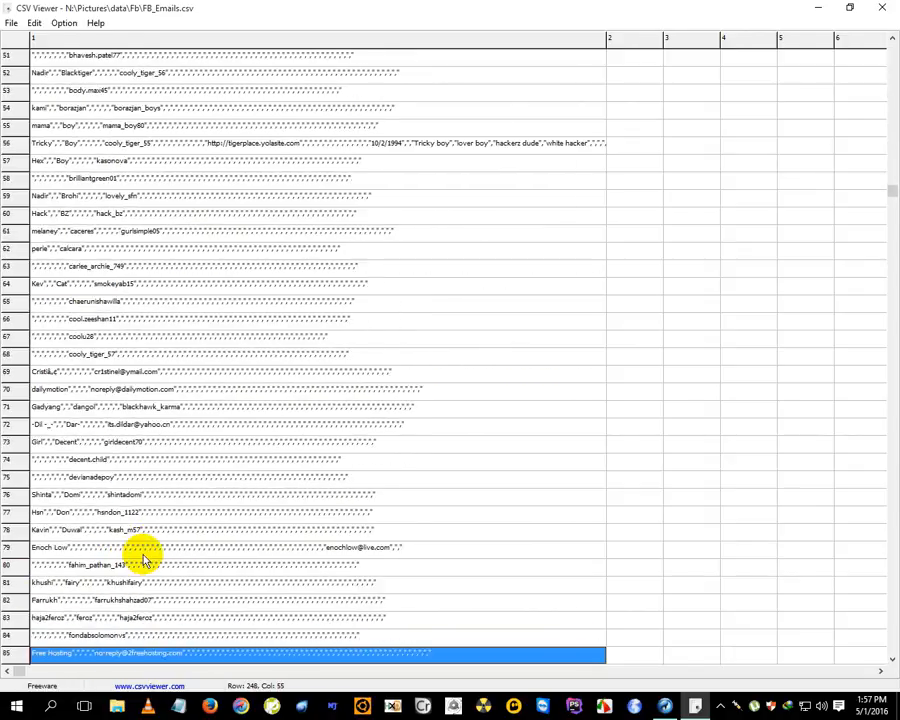
pyautogui.scroll(3)
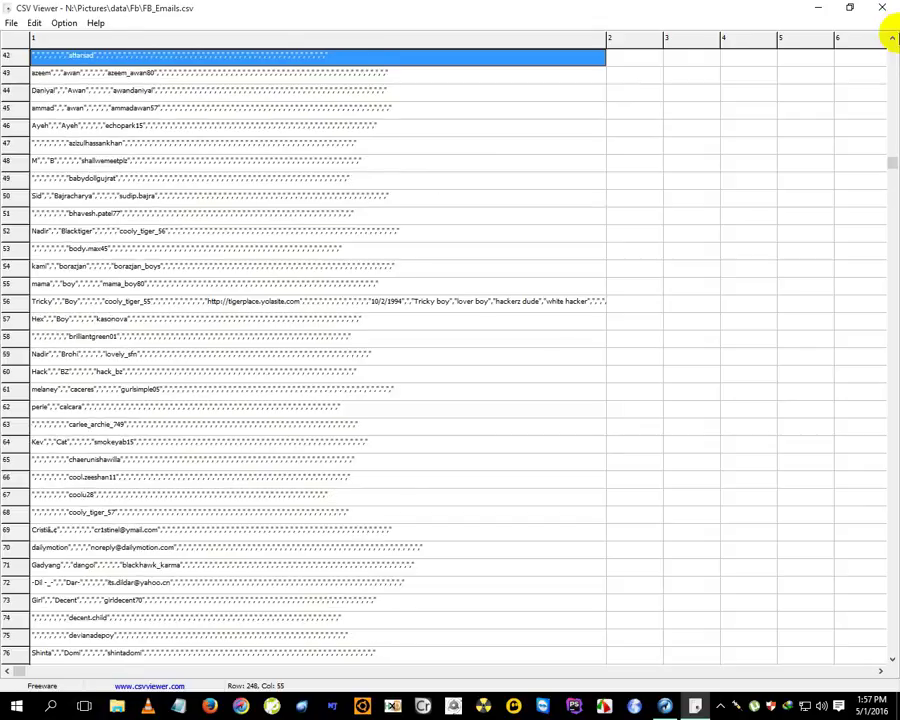
pyautogui.scroll(3)
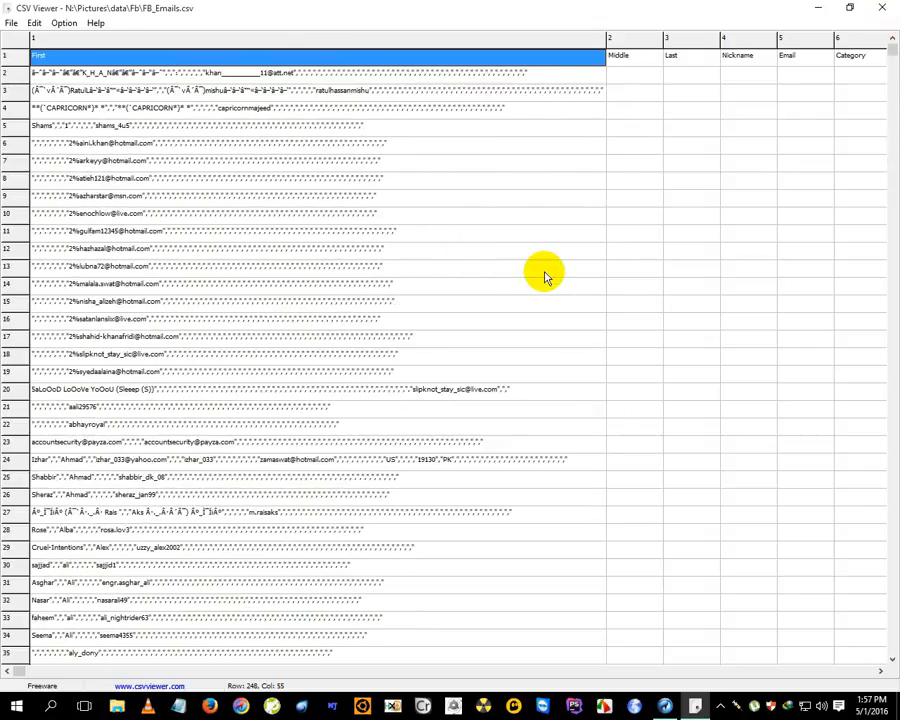